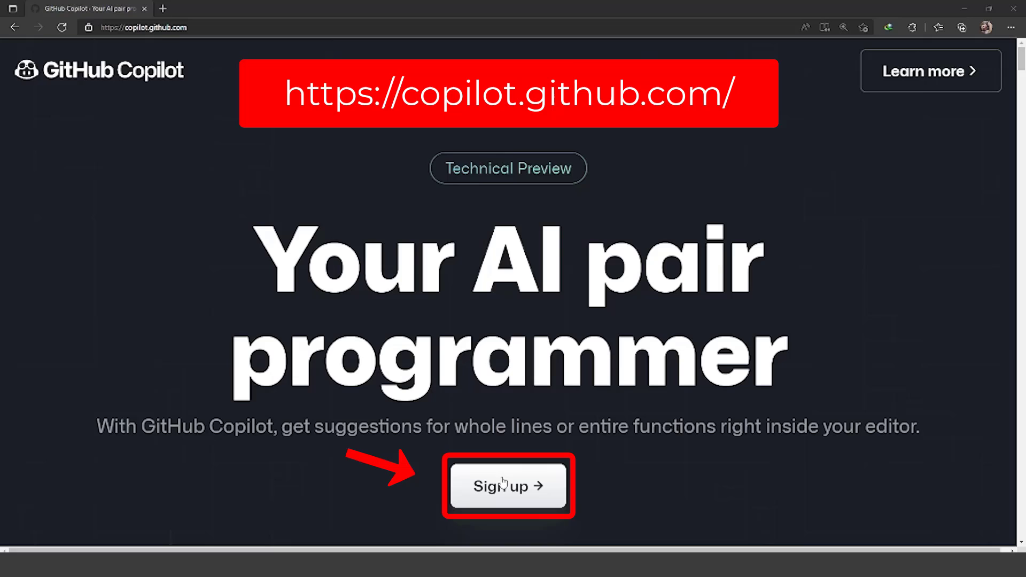
Sign up for GitHub Copilot, accept the telemetry terms, and join the waitlist.
{"action": "left_click", "coordinate": [508, 486]}
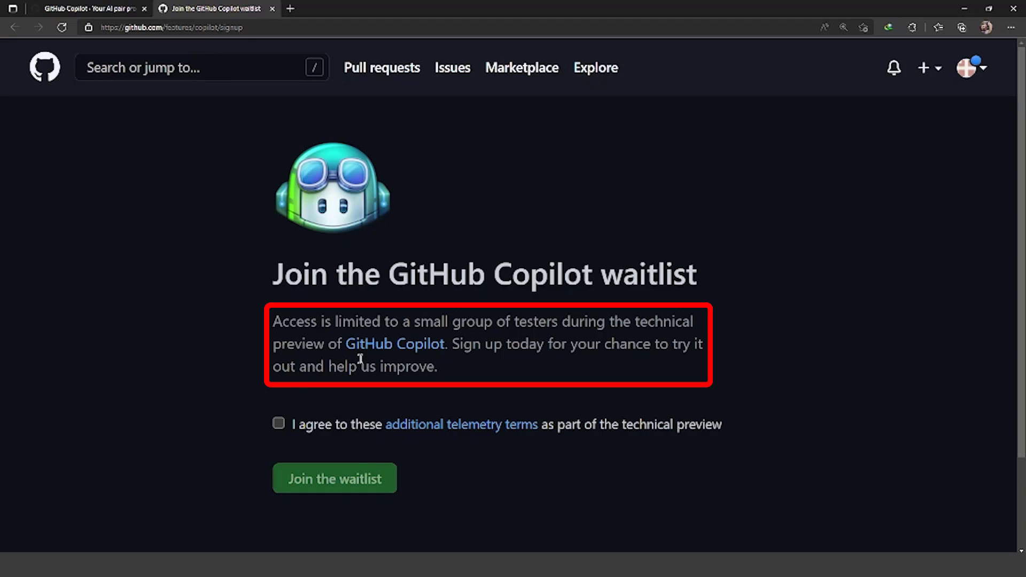
{"action": "left_click", "coordinate": [278, 423]}
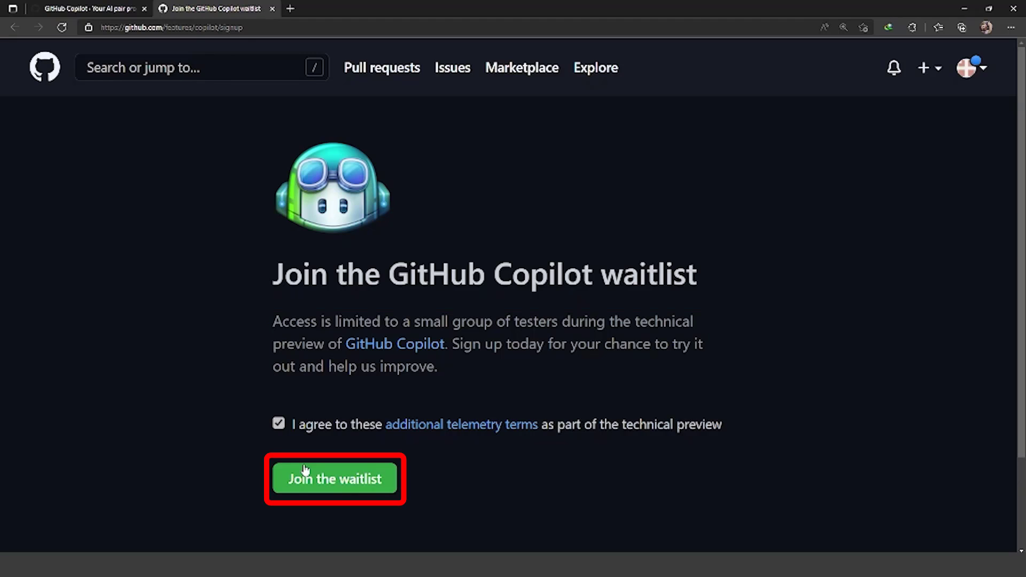
{"action": "left_click", "coordinate": [334, 478]}
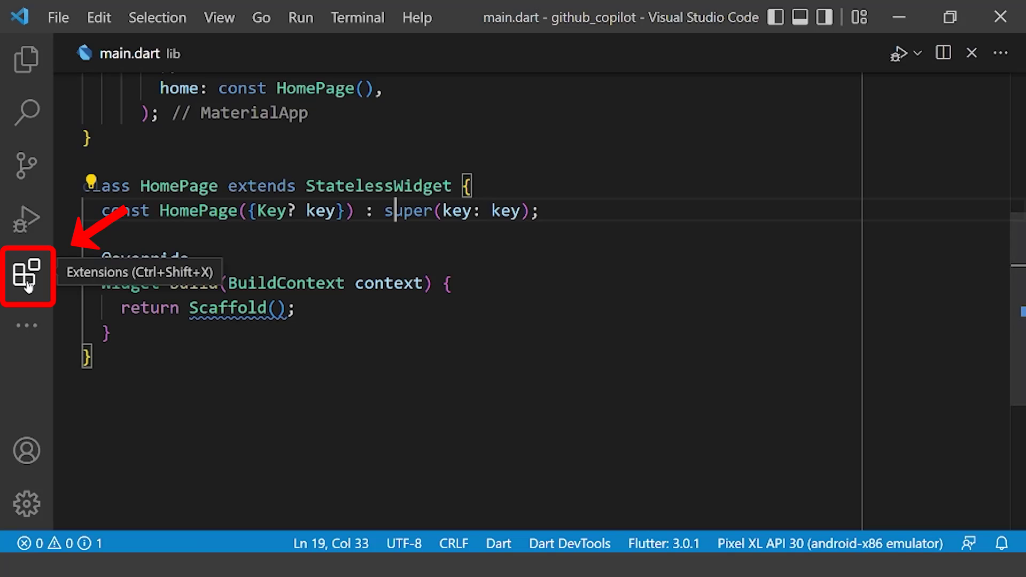
Install the GitHub Copilot extension from the Extensions marketplace.
{"action": "left_click", "coordinate": [26, 273]}
{"action": "type", "text": "copilot"}
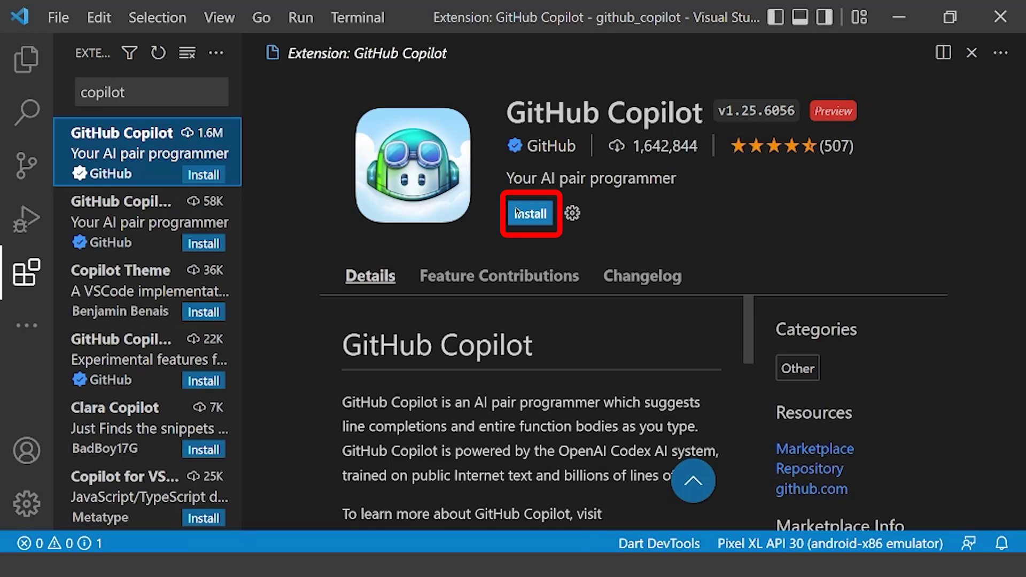
{"action": "left_click", "coordinate": [530, 212]}
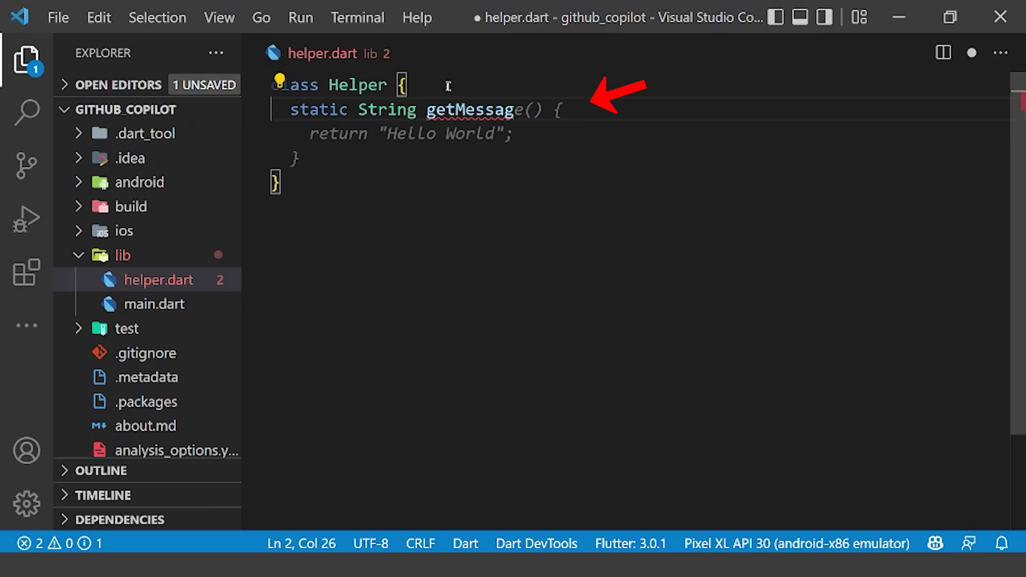
Accept Copilot's getMessage returning 'Hello World' and multiply for two doubles in helper.dart.
{"action": "key", "text": "Tab"}
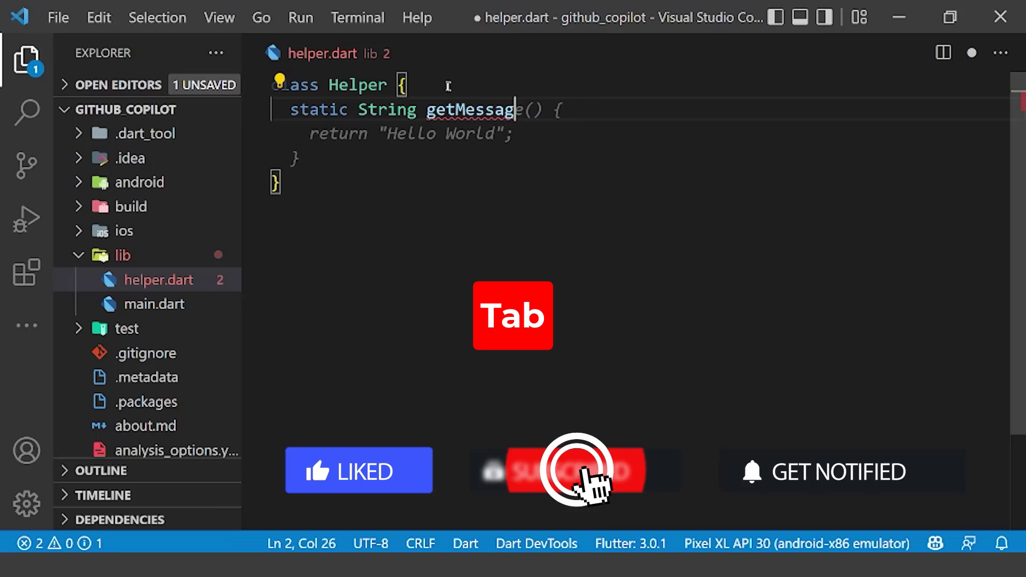
{"action": "key", "text": "Tab"}
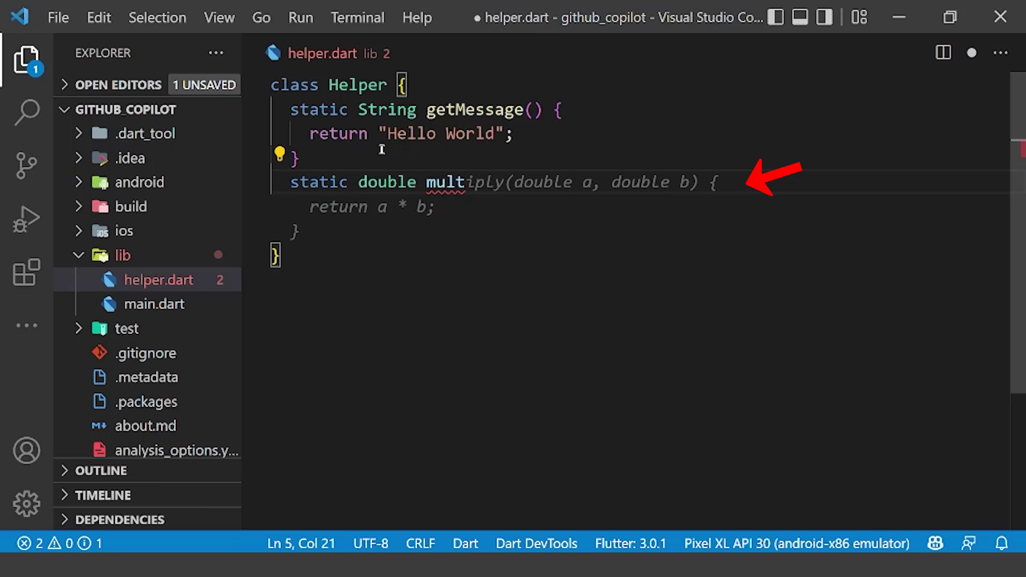
{"action": "key", "text": "Tab"}
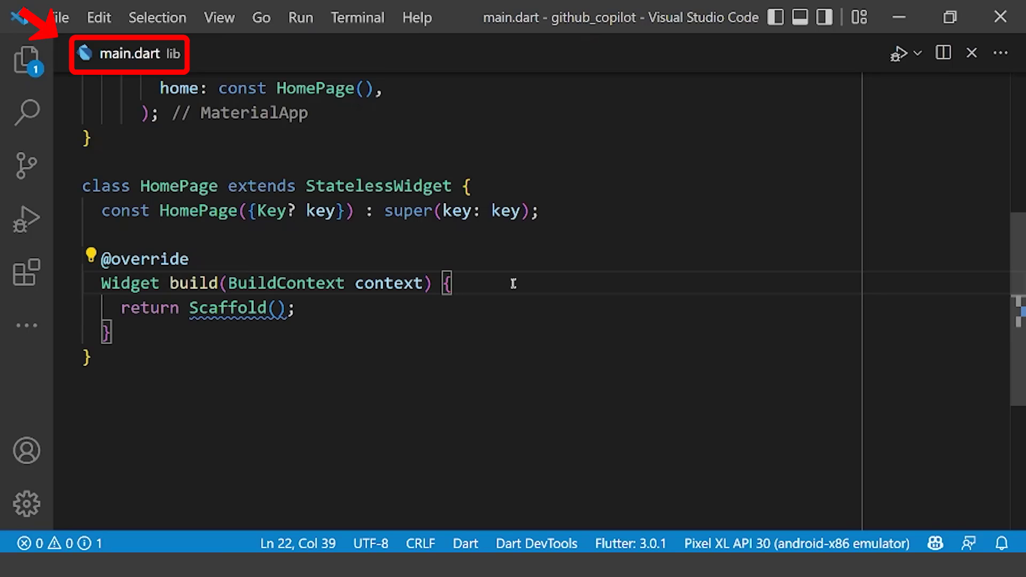
Add 'final screenSize' via Copilot's MediaQuery suggestion and 'final height = screenSize.height;'.
{"action": "type", "text": "final screenSize"}
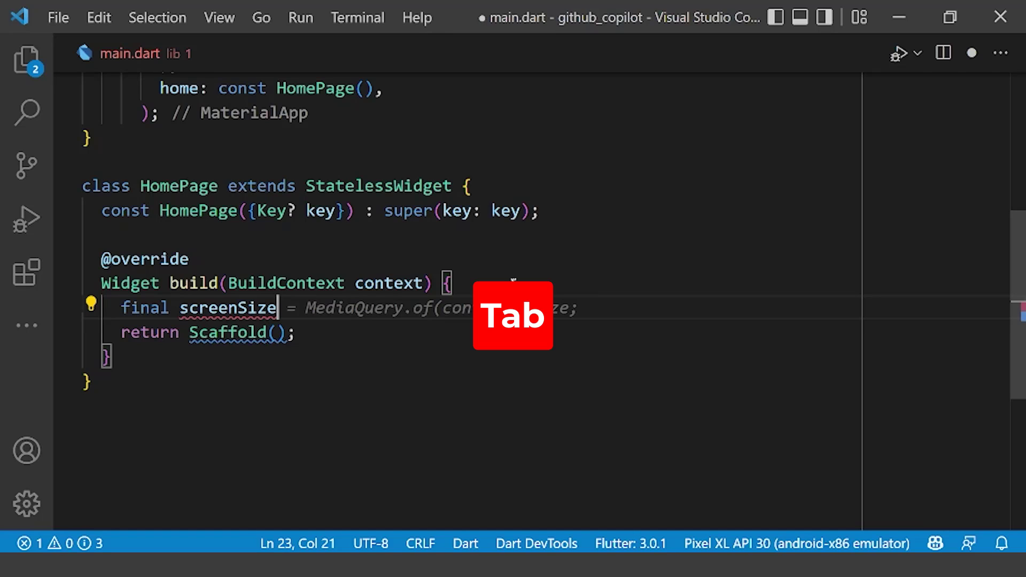
{"action": "key", "text": "Tab"}
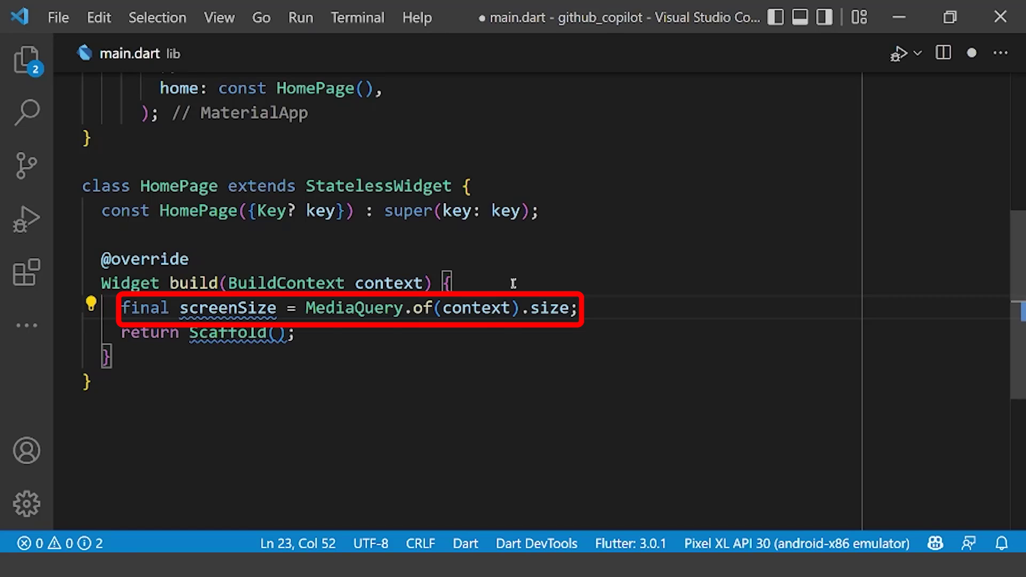
{"action": "type", "text": "final height = screenSize.height;"}
{"action": "type", "text": "// scaffold with a text in center body"}
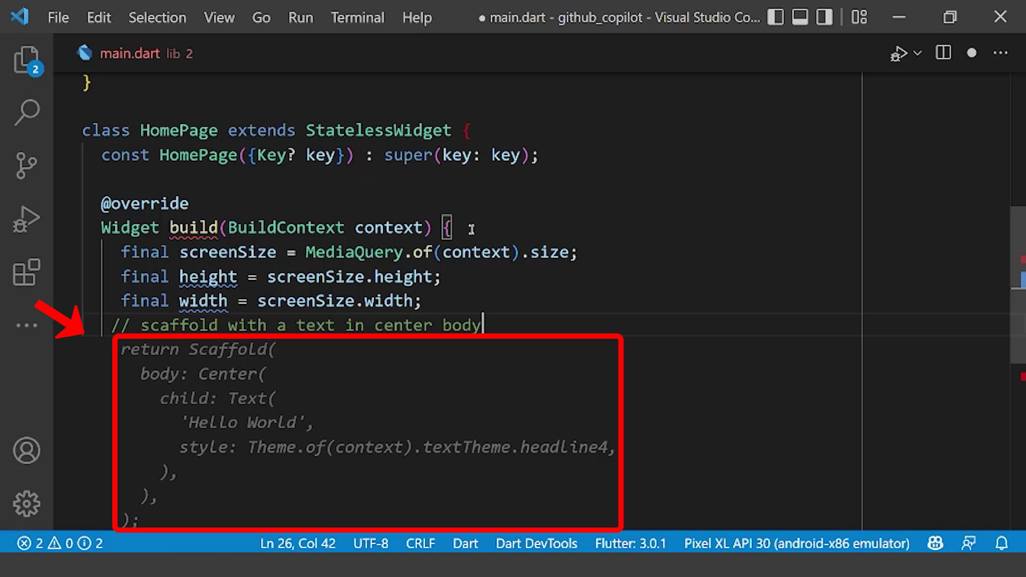
Accept the width line and add the comment '// scaffold with a text in center body'.
{"action": "key", "text": "Tab"}
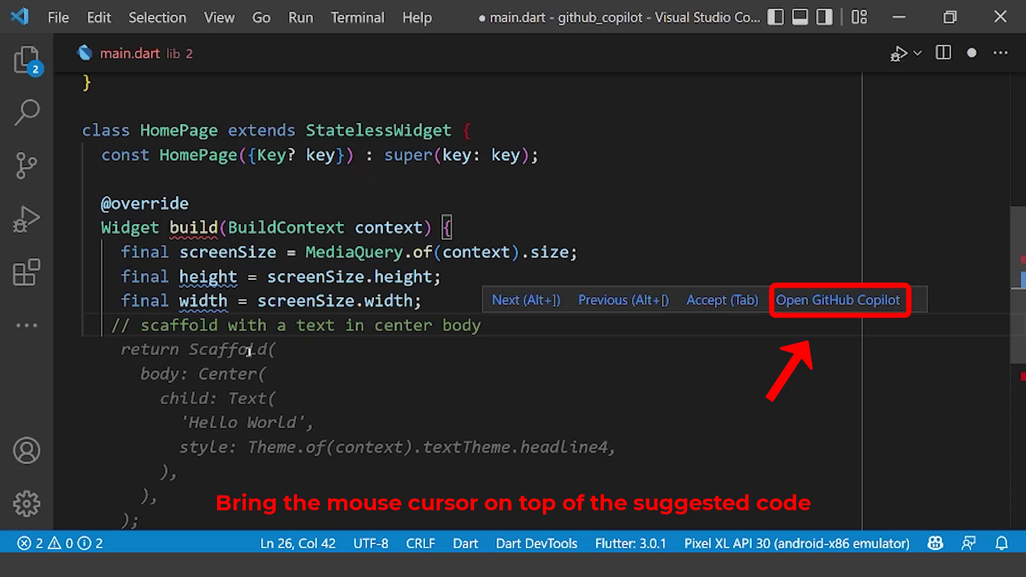
Accept Copilot's alternative solution returning a Scaffold with centered 'Hello World' text.
{"action": "left_click", "coordinate": [839, 299]}
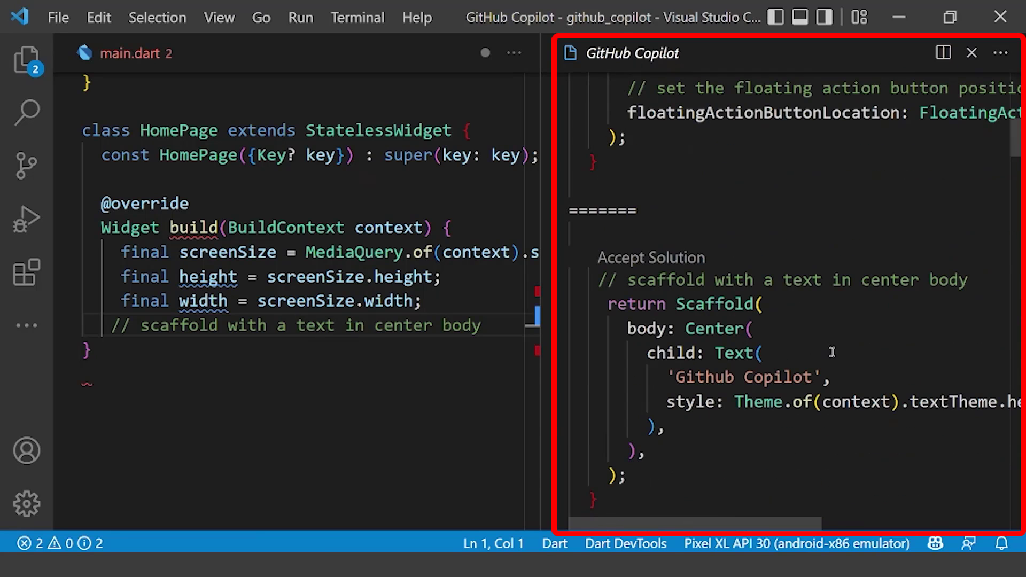
{"action": "scroll", "scroll_direction": "down", "scroll_amount": 3}
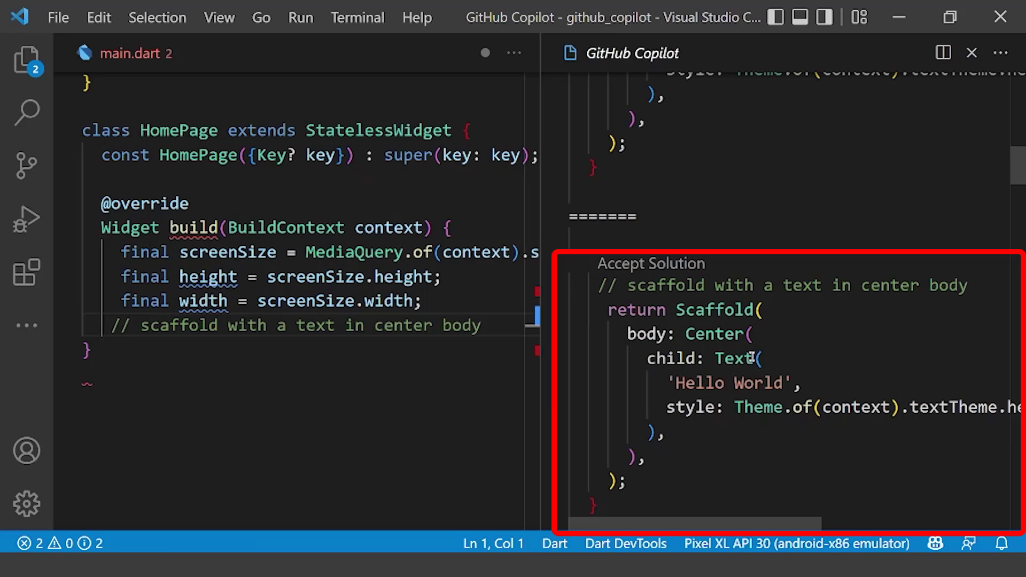
{"action": "left_click", "coordinate": [650, 263]}
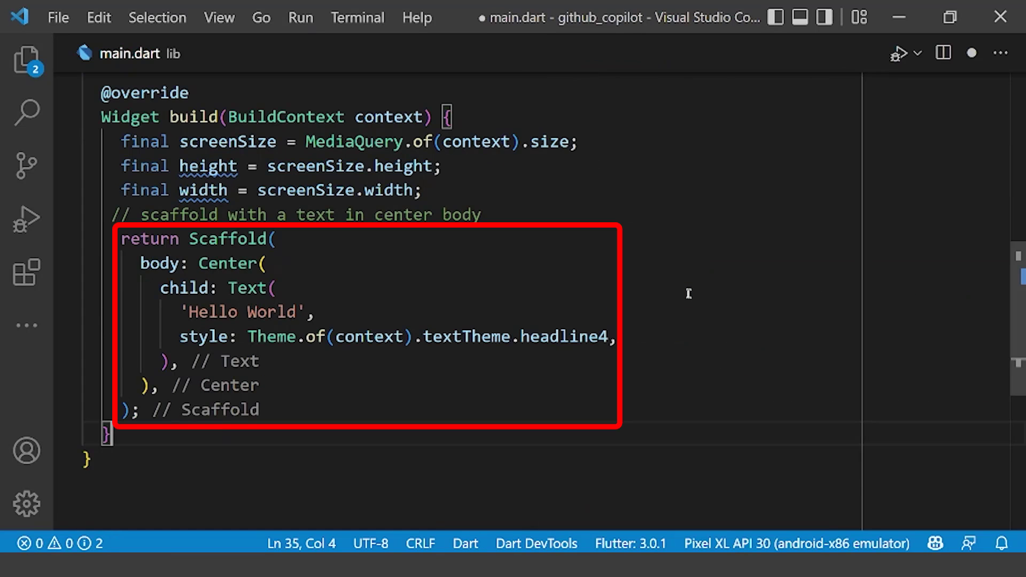